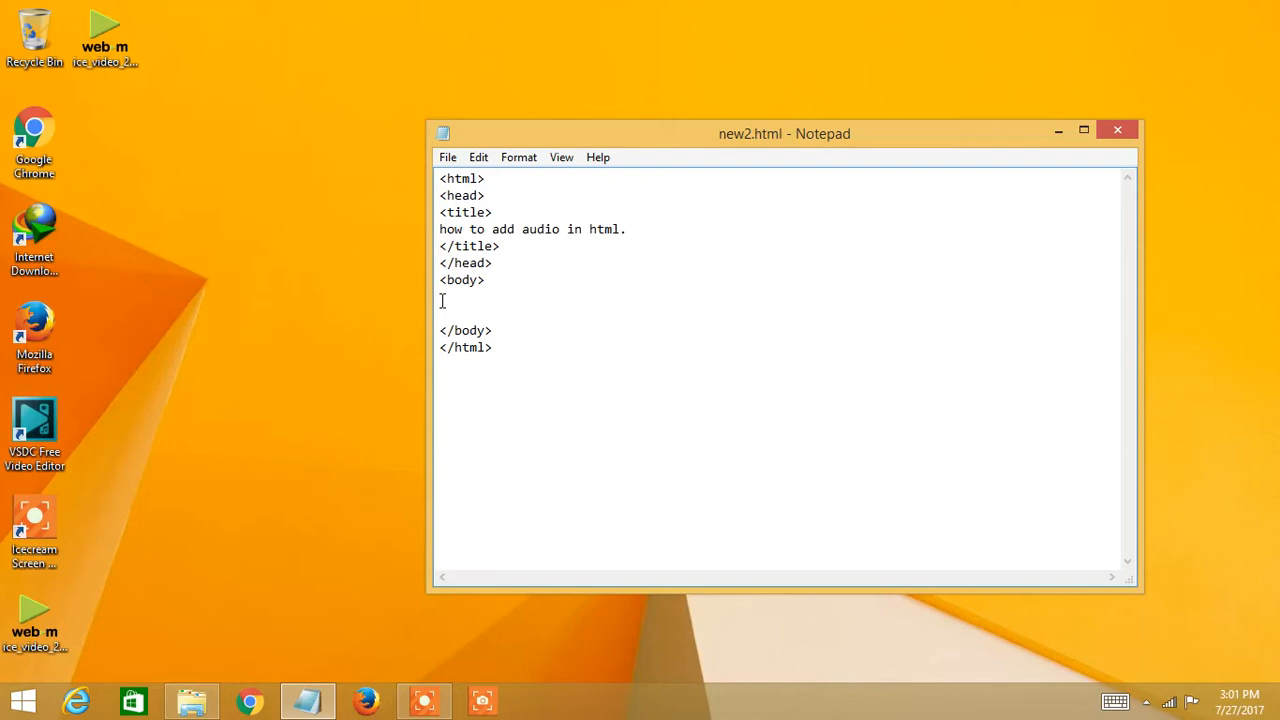
# - Type <audio controls></audio> in the body with a blank line between the tags
pyautogui.write('<a')
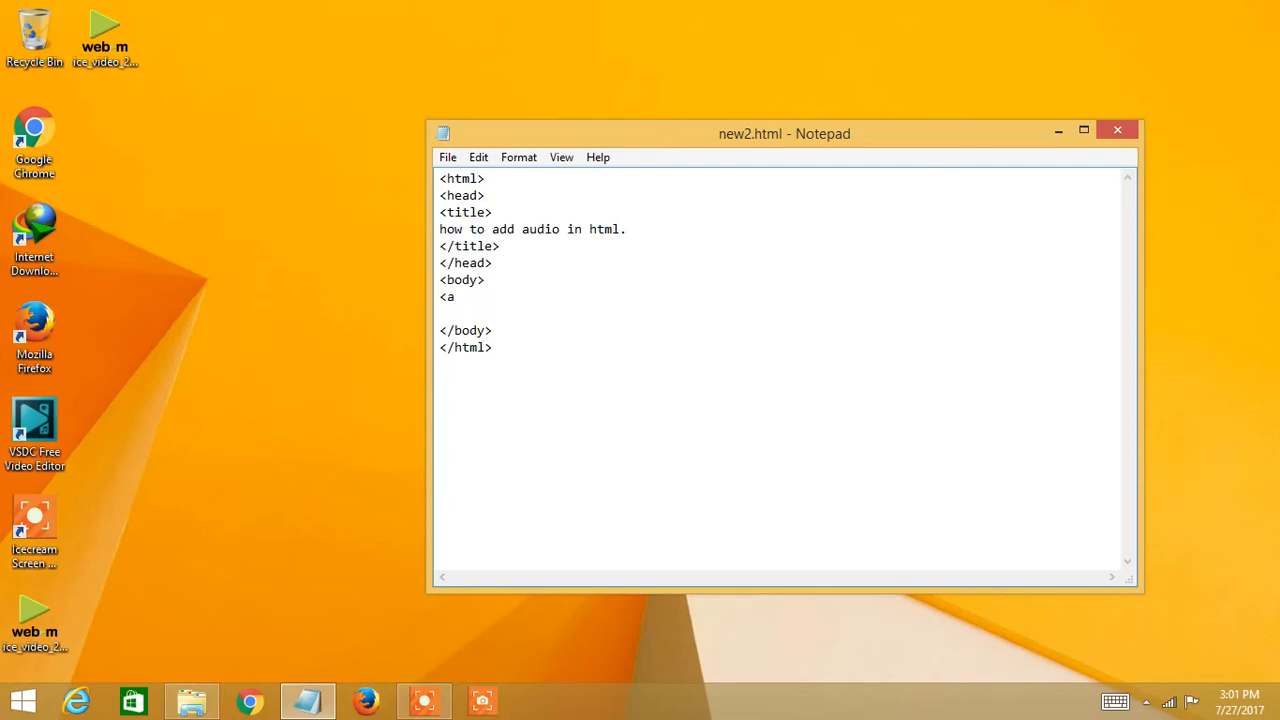
pyautogui.write('udio cont')
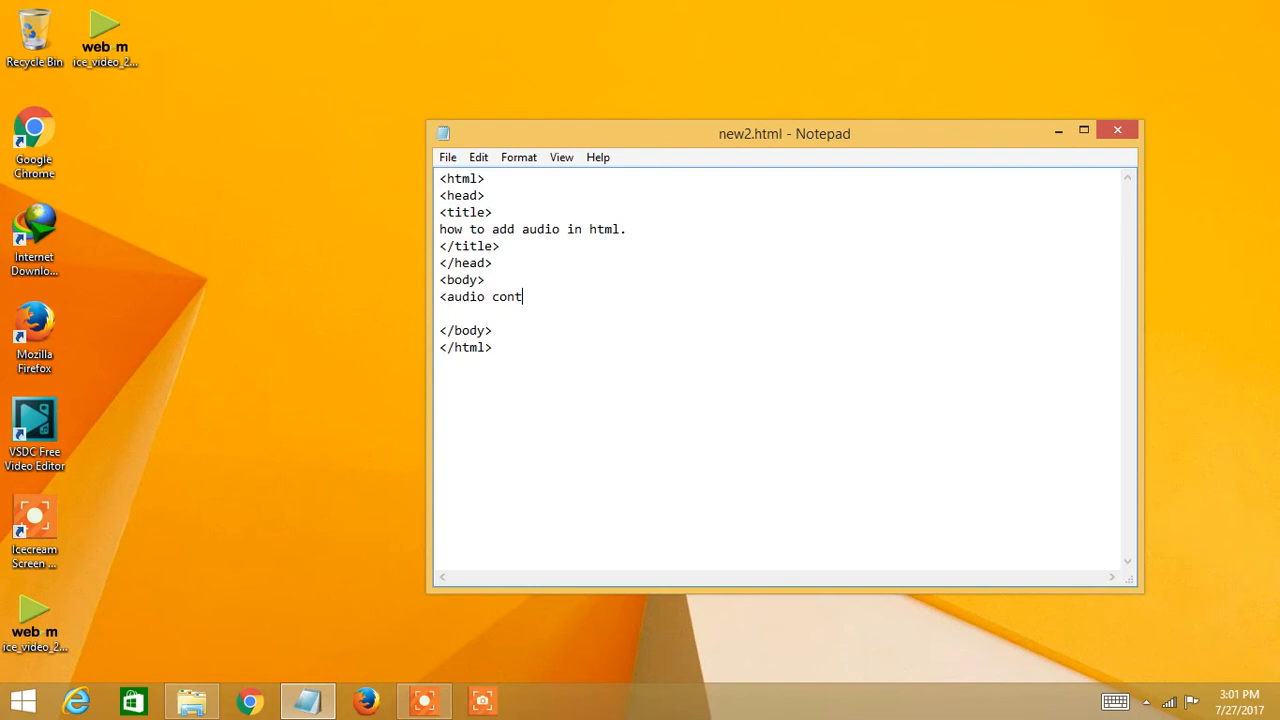
pyautogui.write('rol')
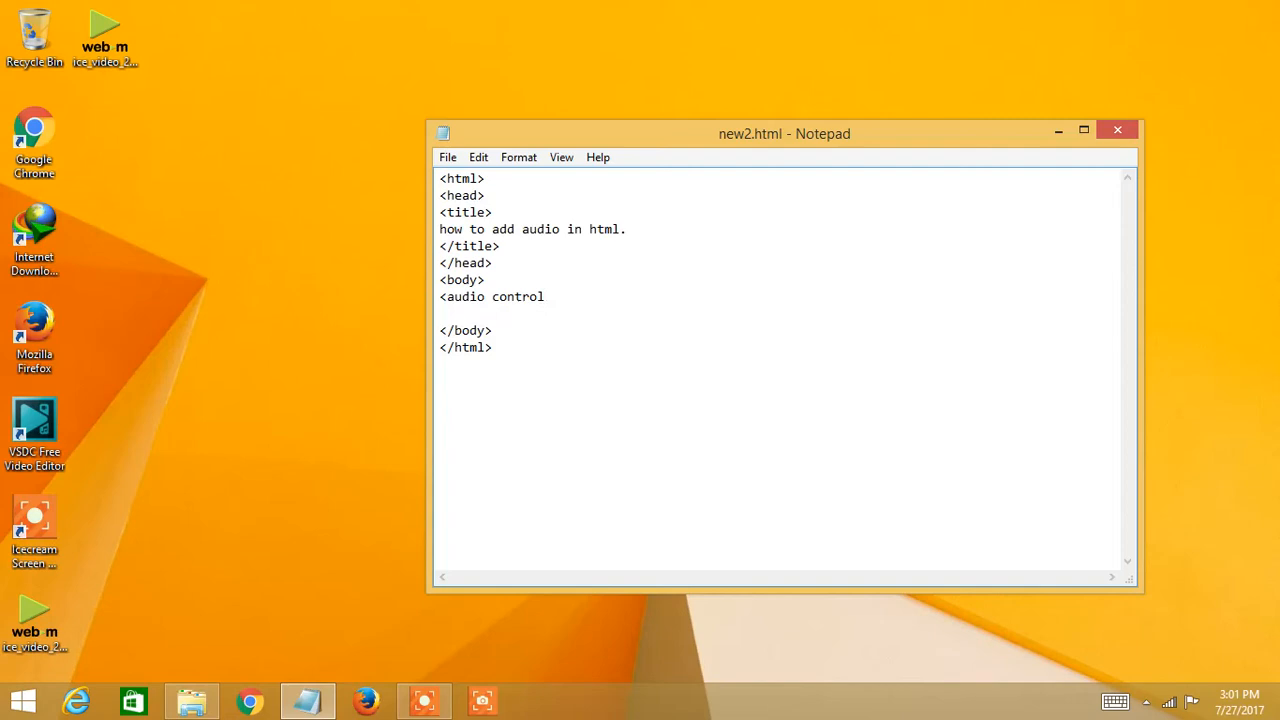
pyautogui.write('s>')
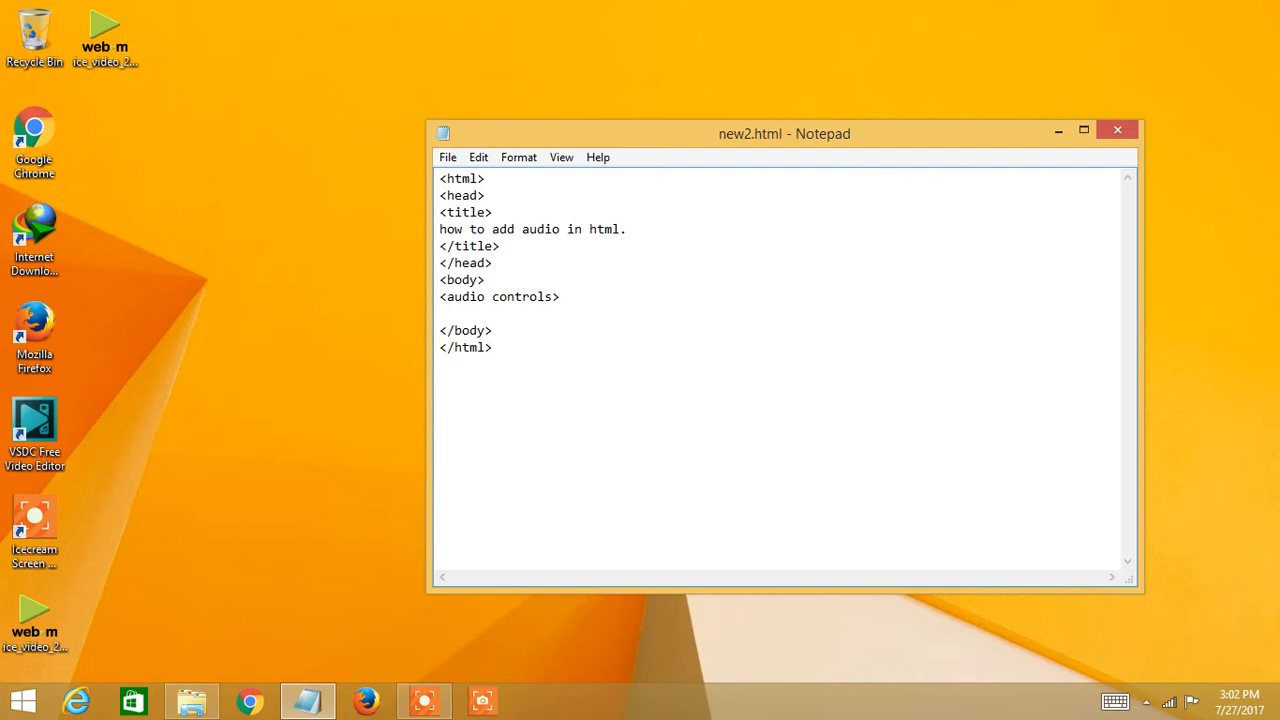
pyautogui.write('</audio>')
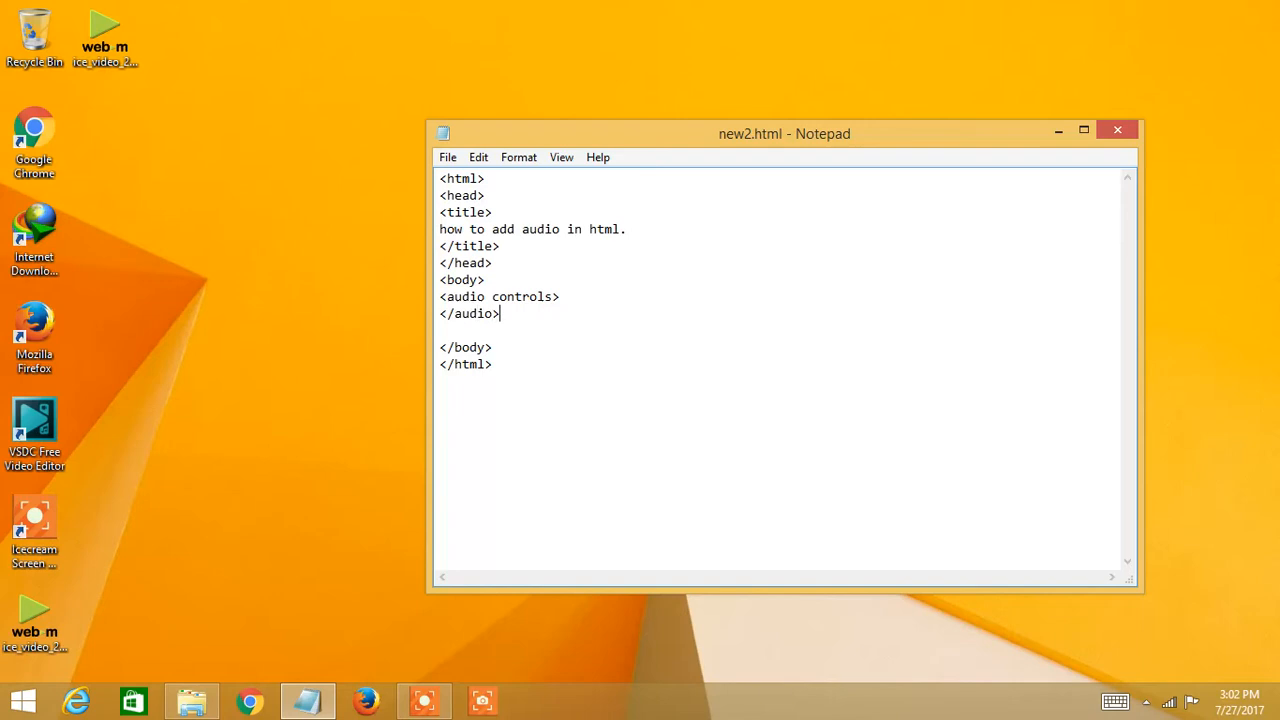
pyautogui.press('enter')
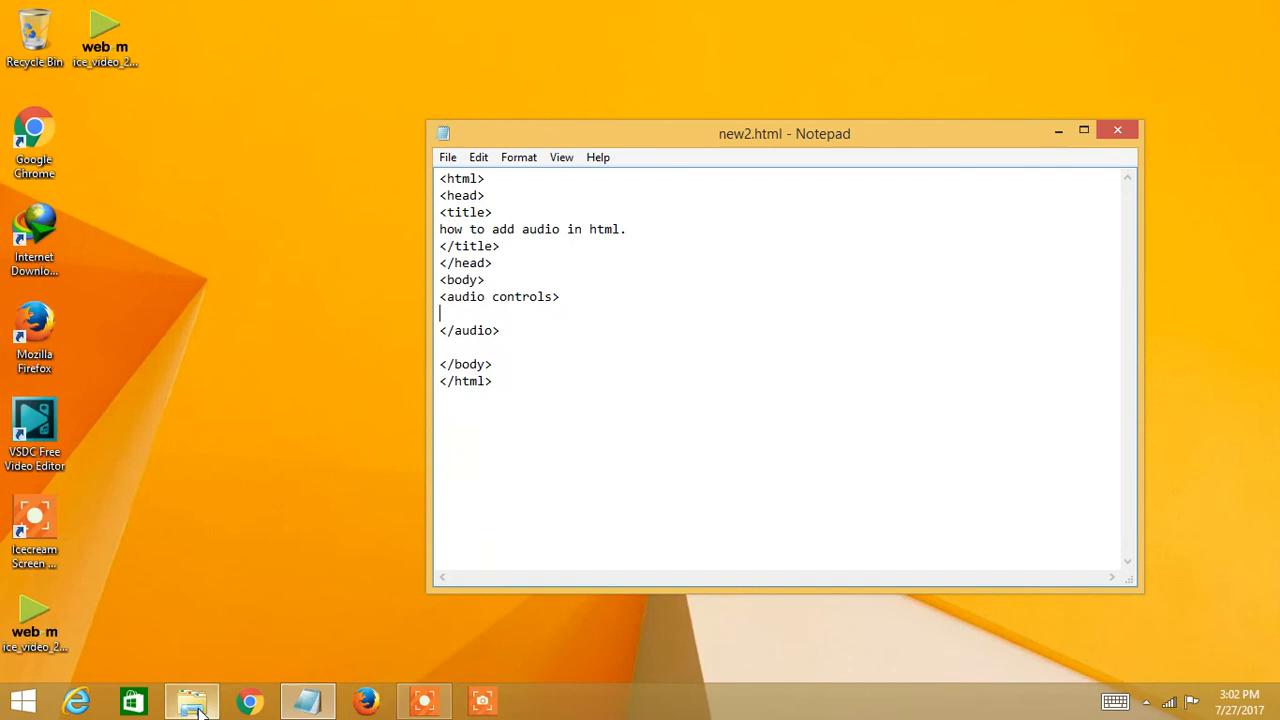
# - Bring up File Explorer showing a.MP3, new.html and new2.html in D:\WORK
pyautogui.click(191, 699)
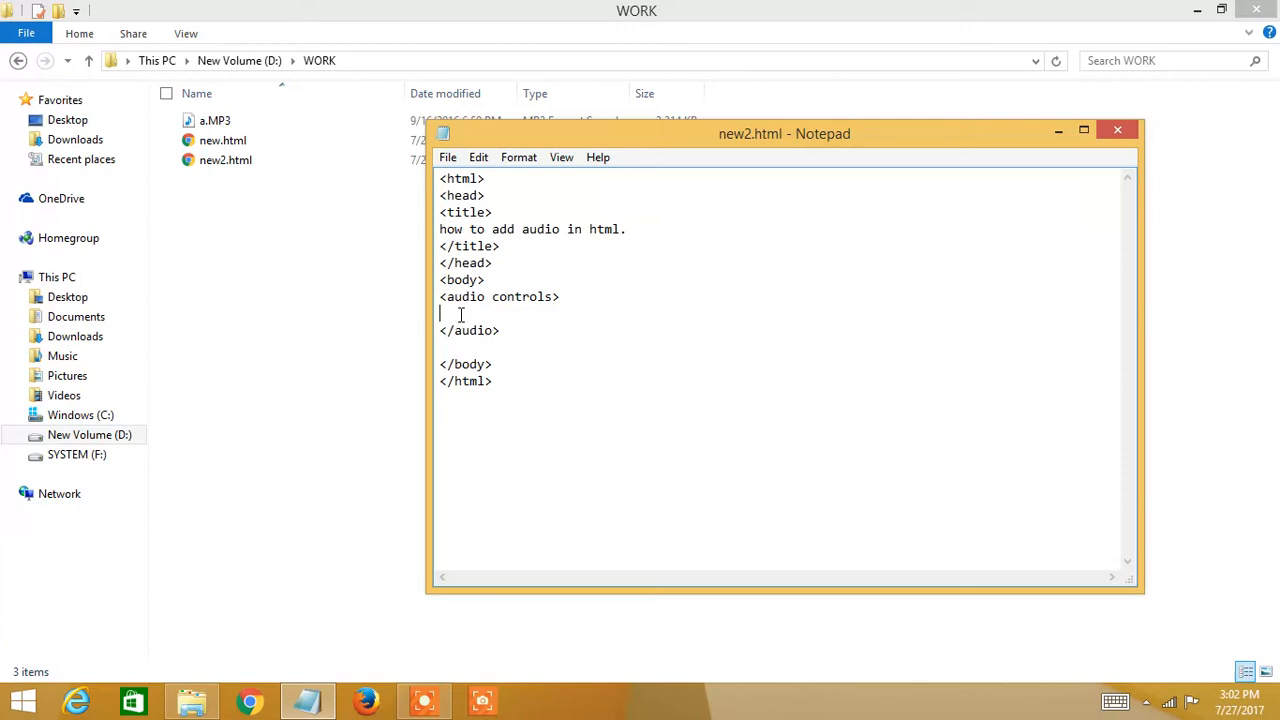
# - Add <source src="a.mp3" type="audio/mp3"> inside the audio element
pyautogui.write('<source')
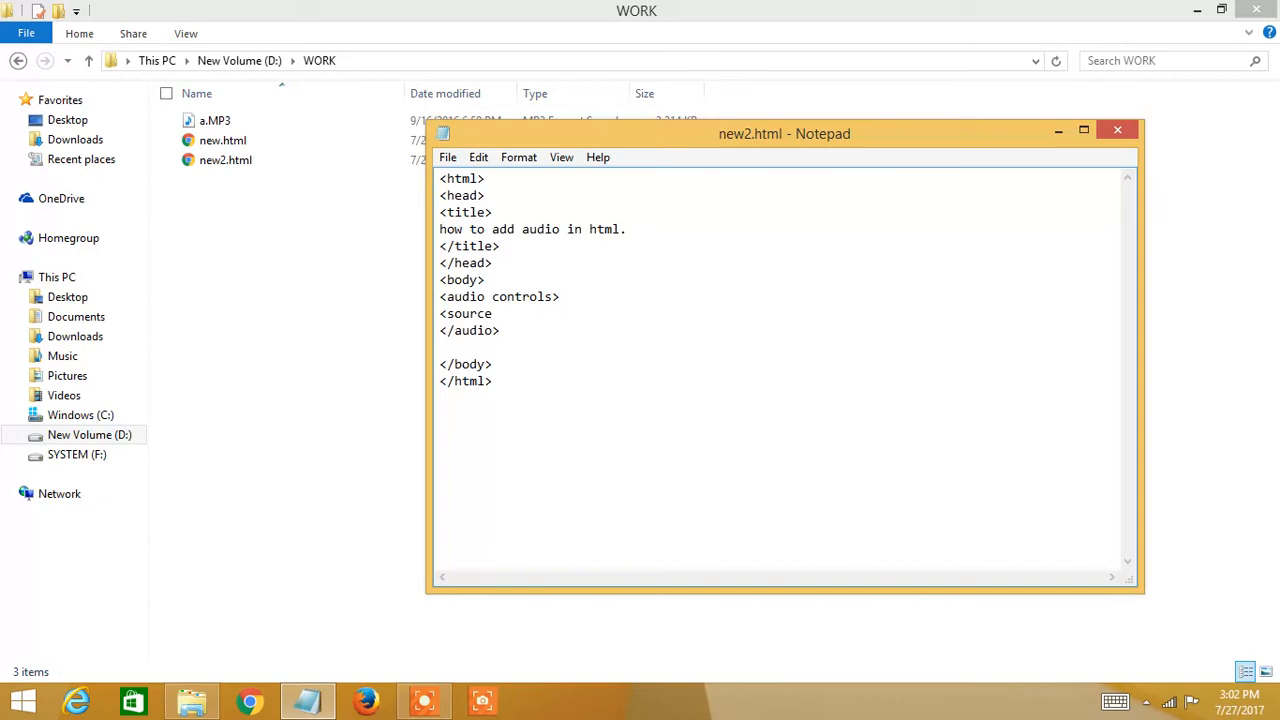
pyautogui.write('src=""')
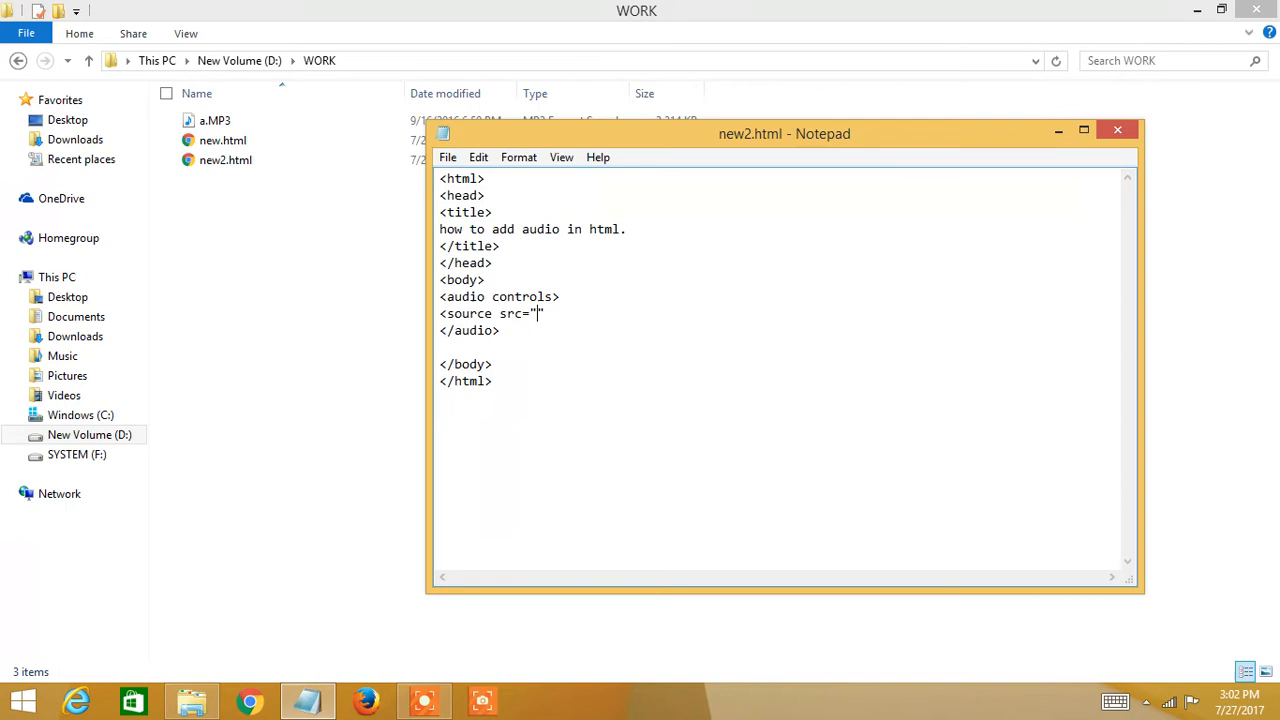
pyautogui.write('a.mp3')
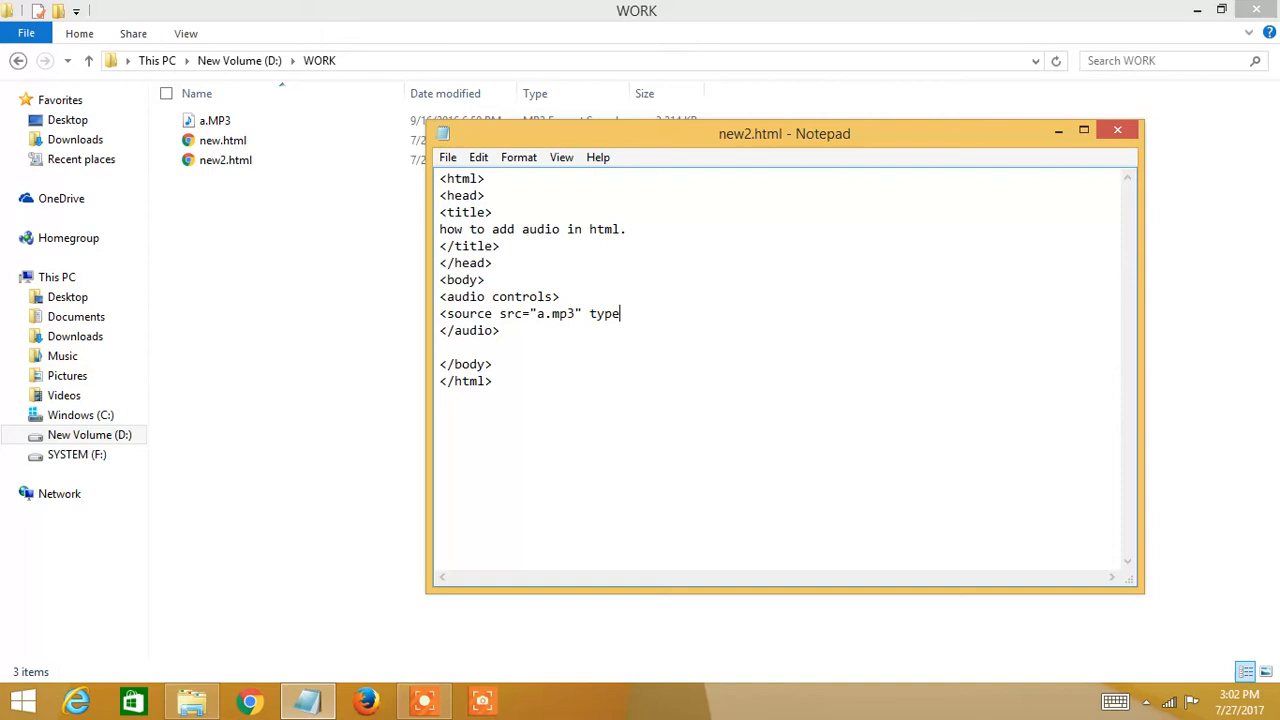
pyautogui.write('="')
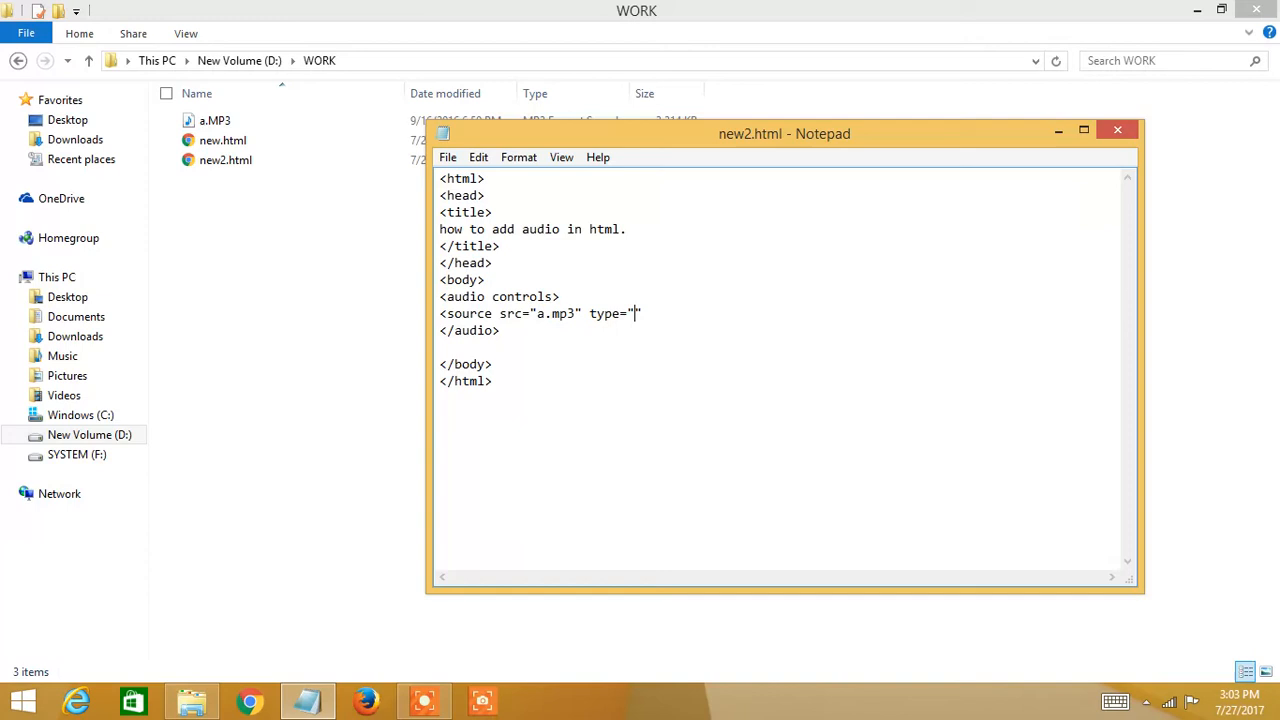
pyautogui.write('audio/mp')
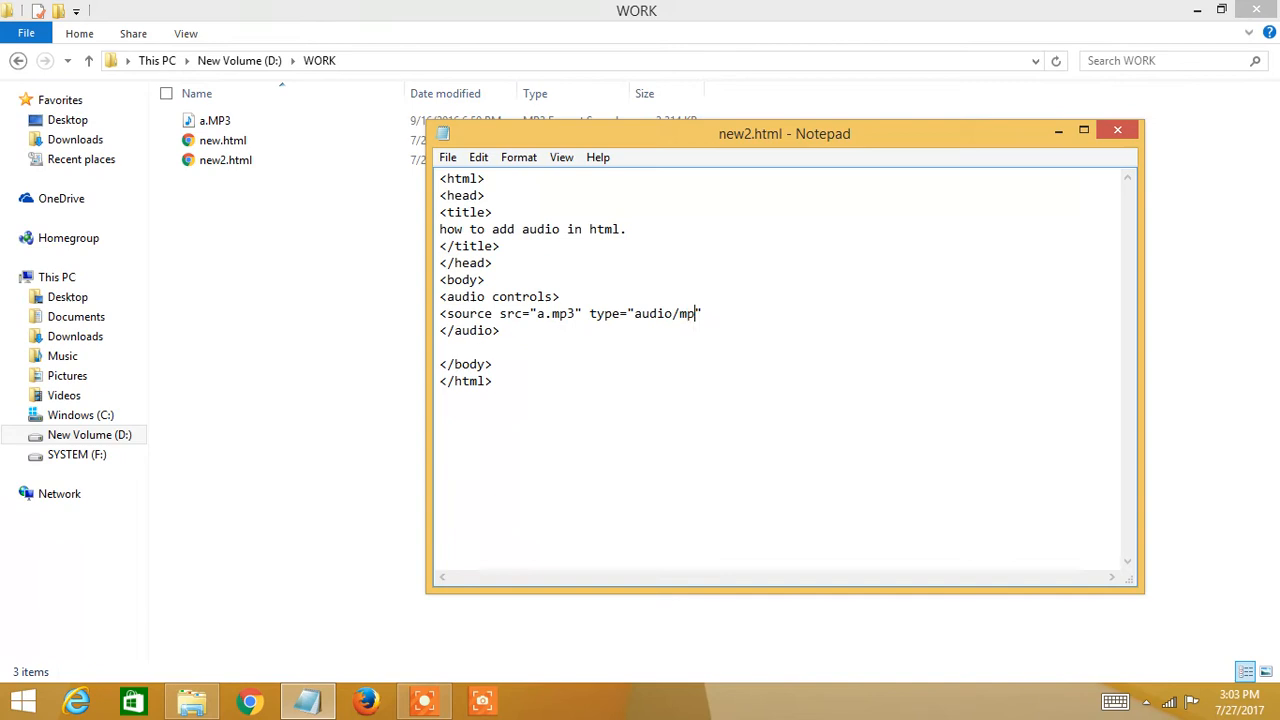
pyautogui.write('3">')
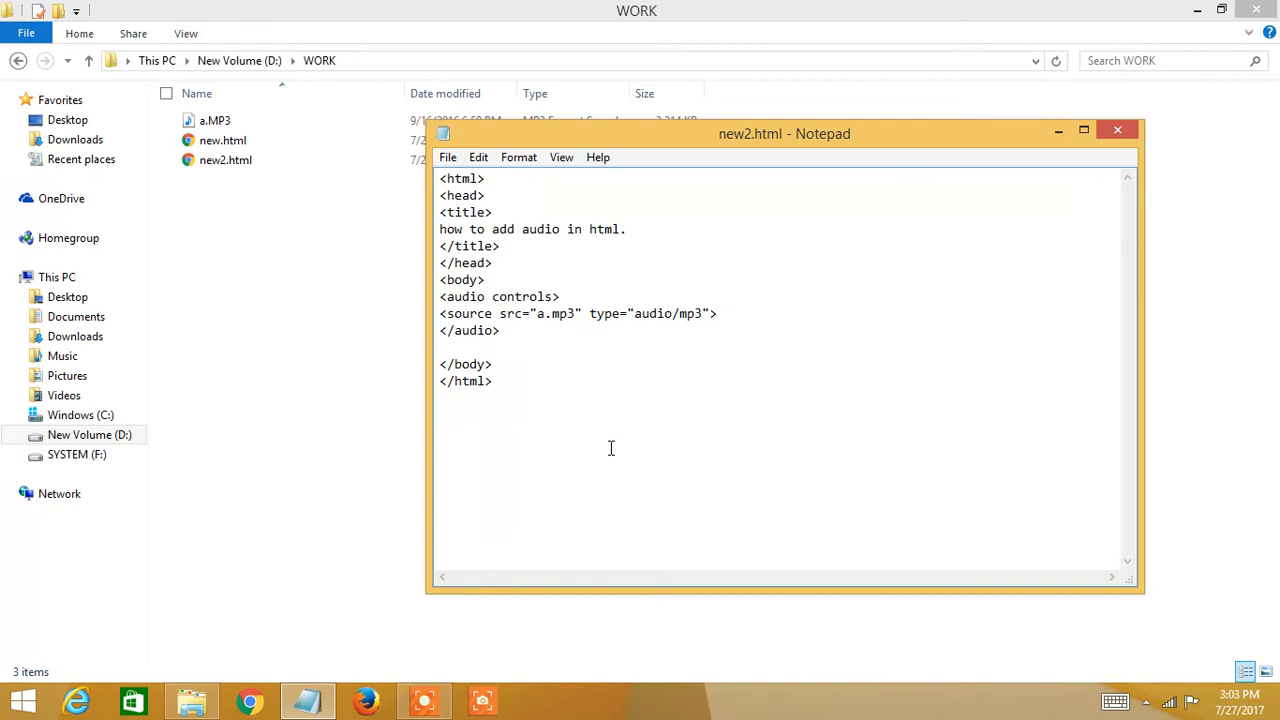
# - Open new2.html from the WORK folder in Chrome, where a.mp3 starts playing
pyautogui.click(1117, 130)
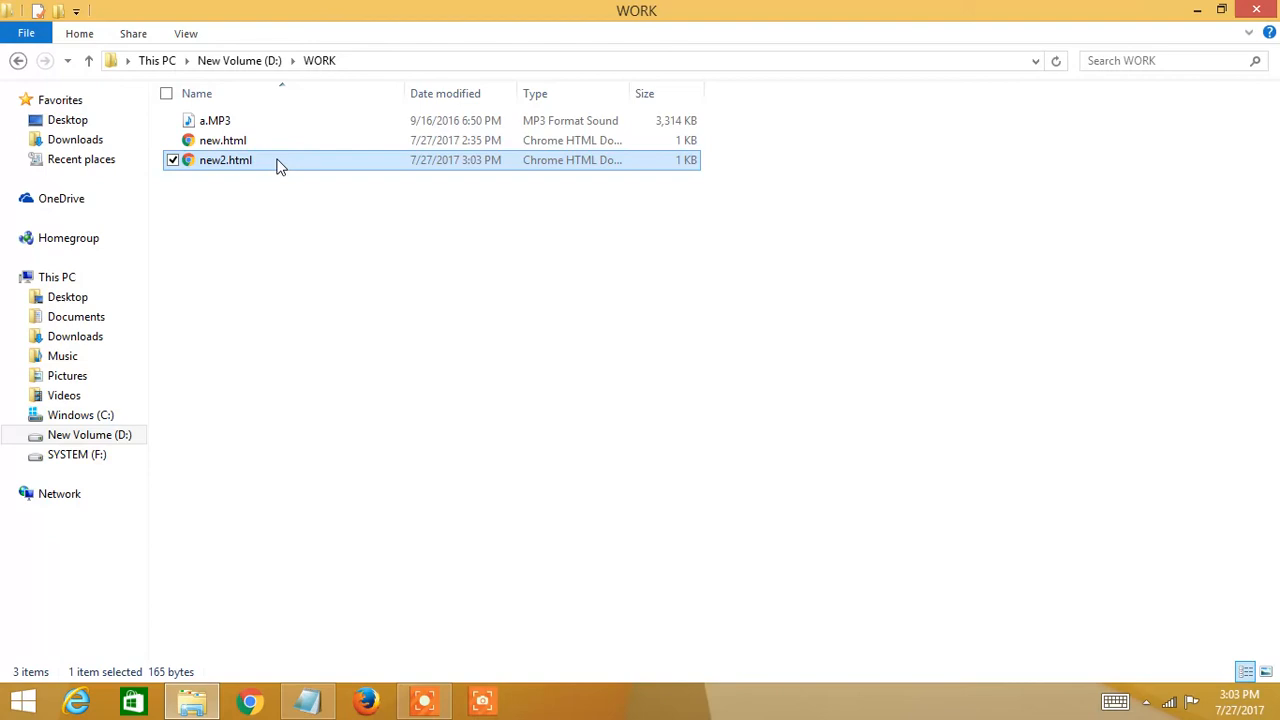
pyautogui.doubleClick(225, 160)
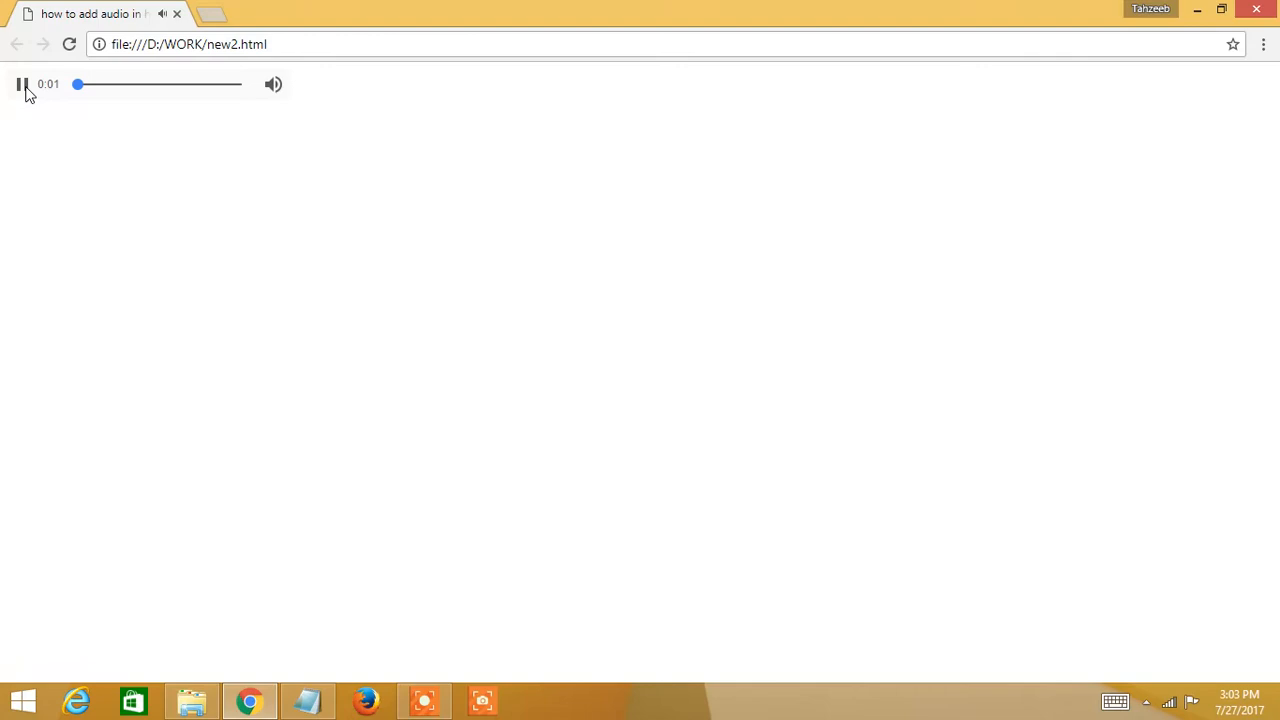
# - Pause the a.mp3 audio player on new2.html
pyautogui.click(23, 84)
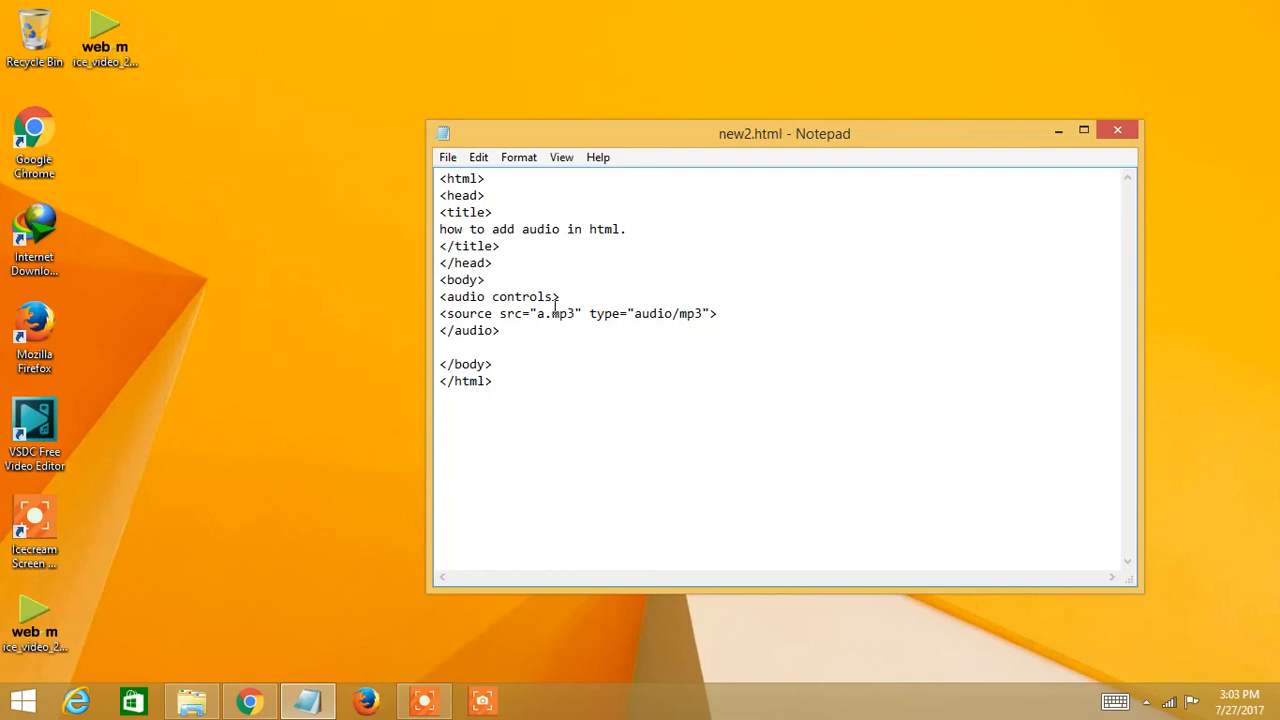
# - Add autoplay to the <audio controls> tag and return to Chrome
pyautogui.write('aut')
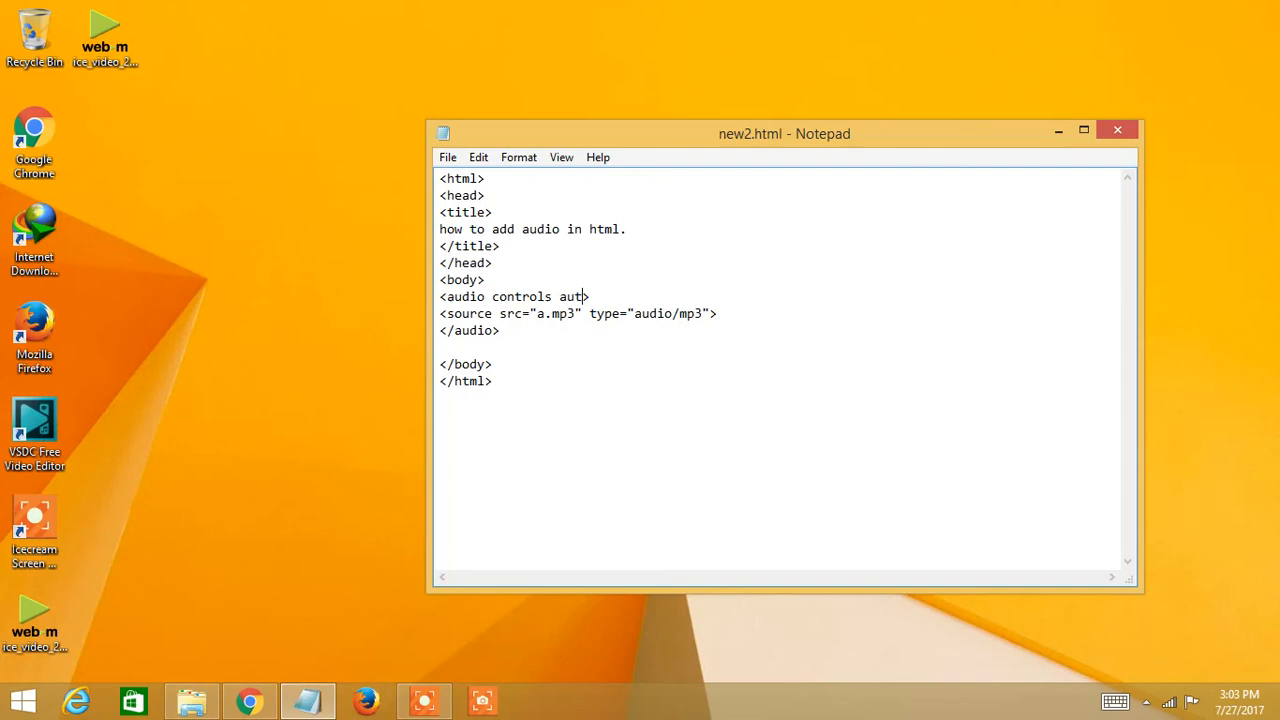
pyautogui.write('oplay')
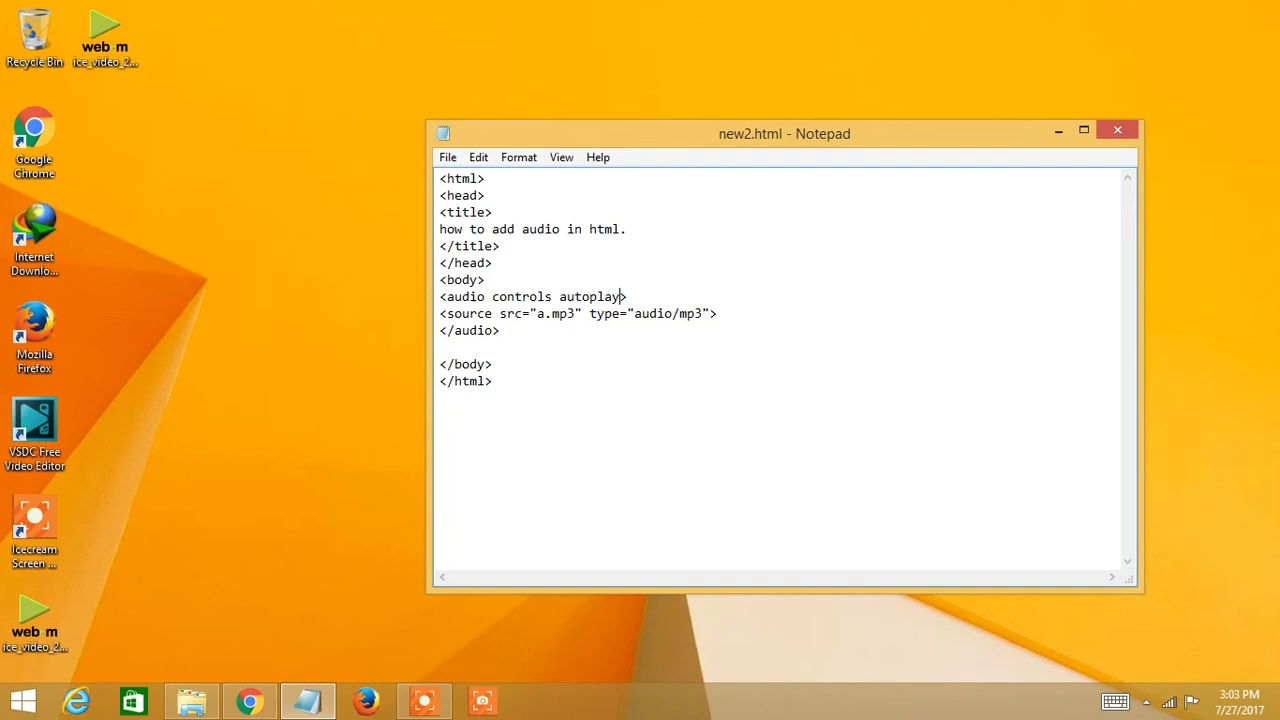
pyautogui.click(249, 700)
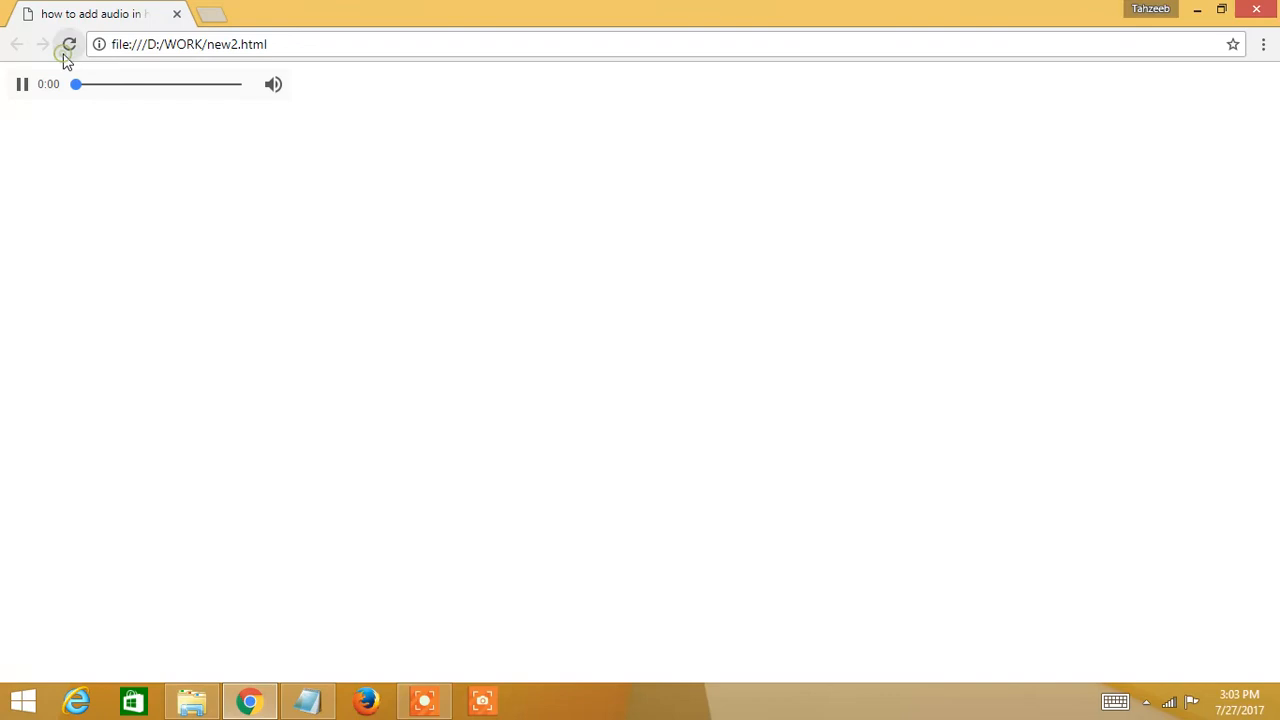
# - Reload new2.html, pause the autoplaying track at 0:07, and return to Notepad
pyautogui.click(69, 44)
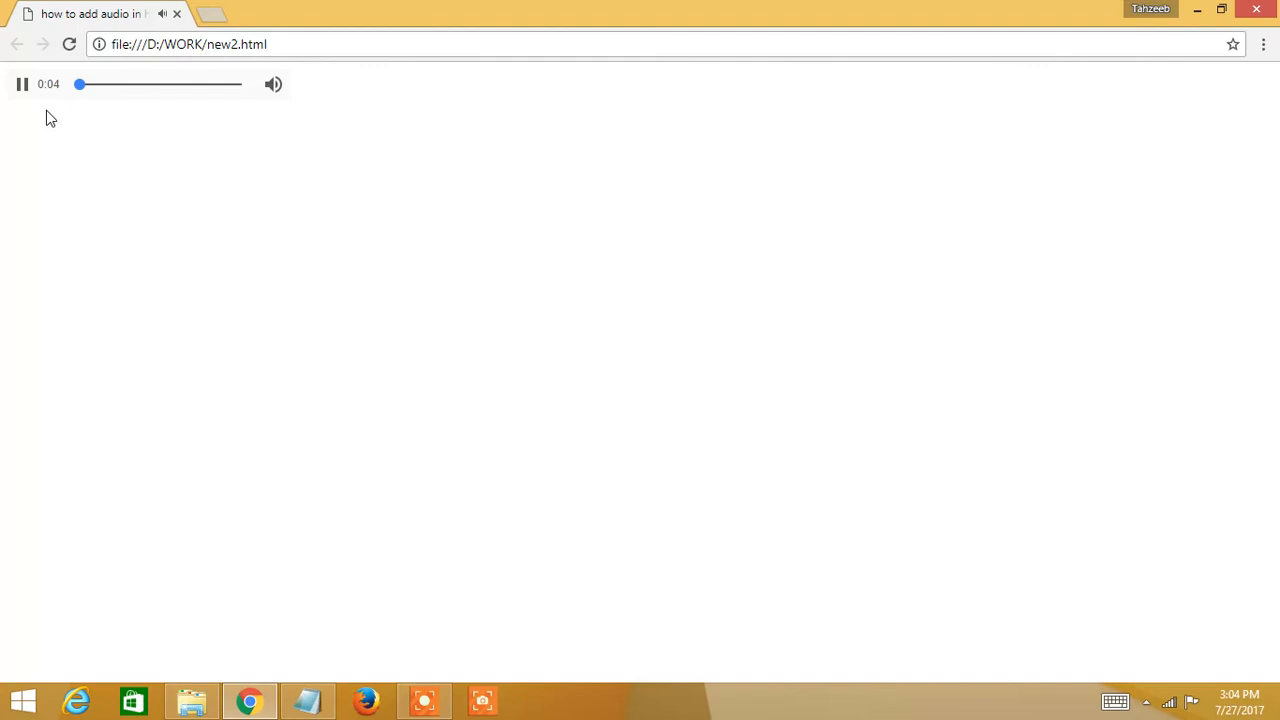
pyautogui.click(22, 84)
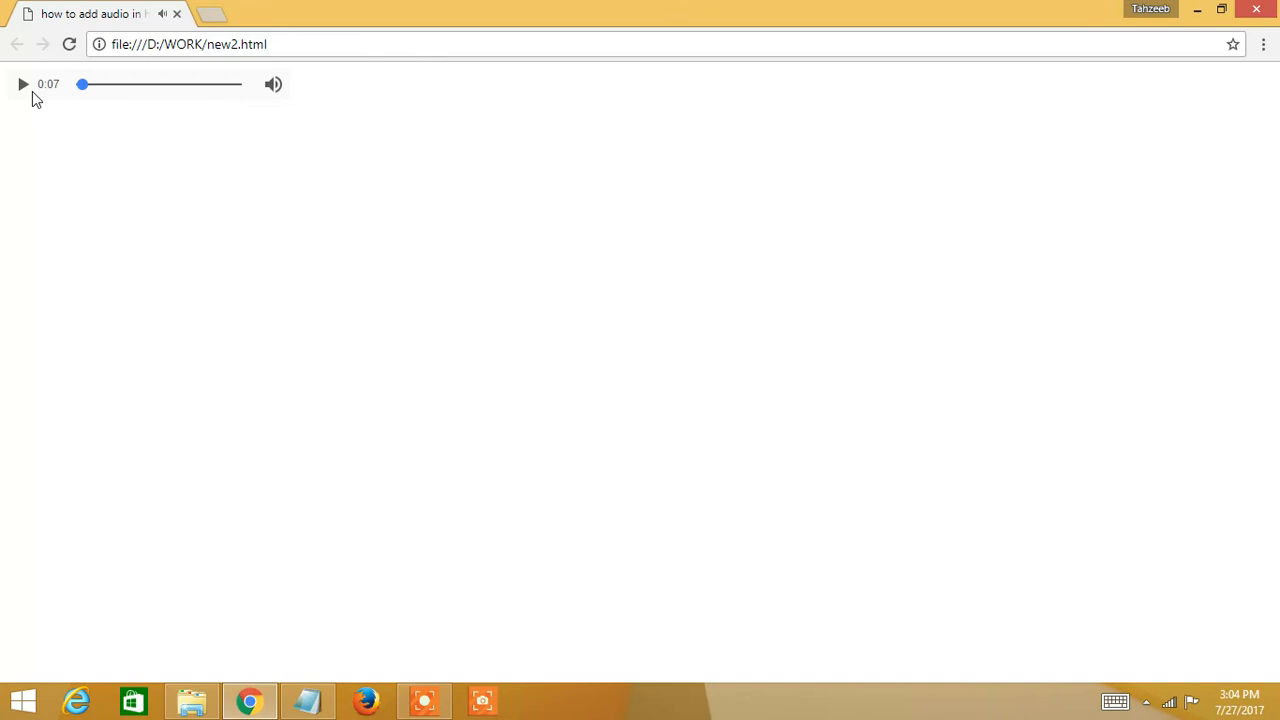
pyautogui.click(307, 700)
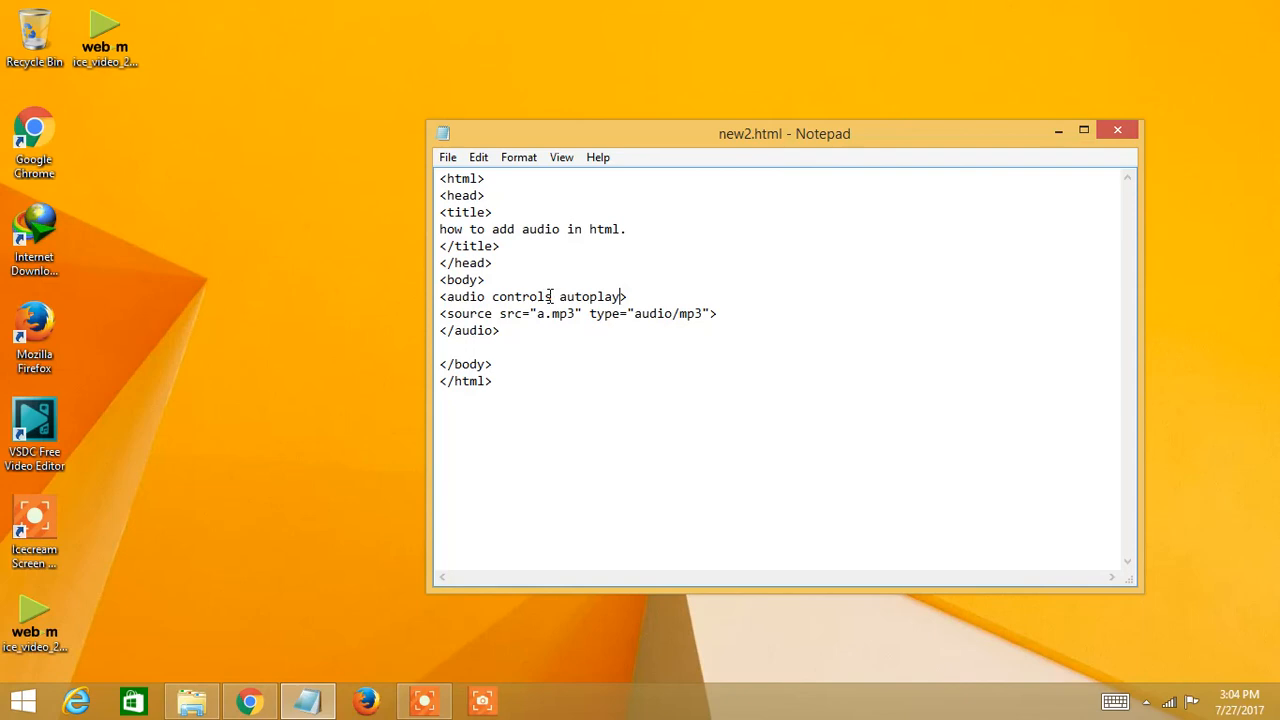